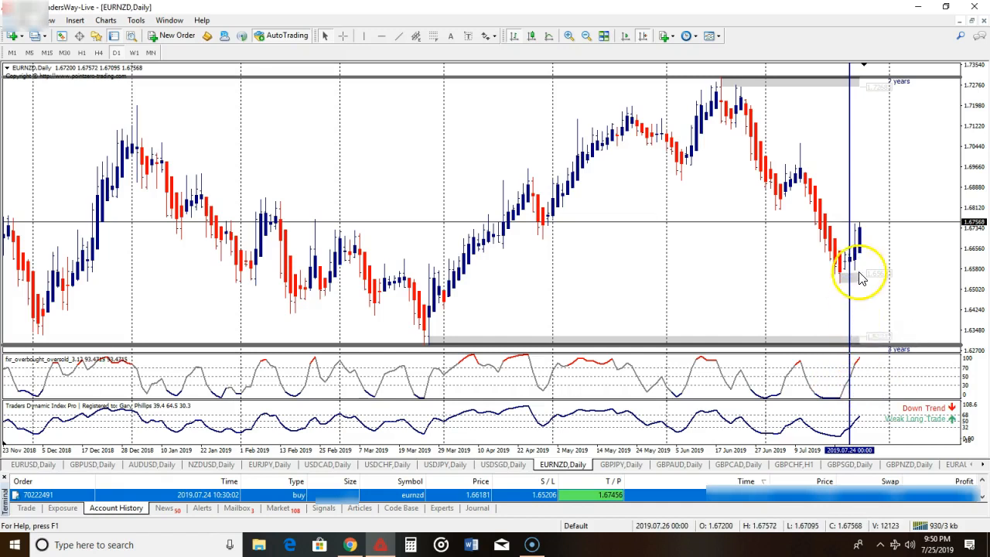
pyautogui.moveTo(851, 266)
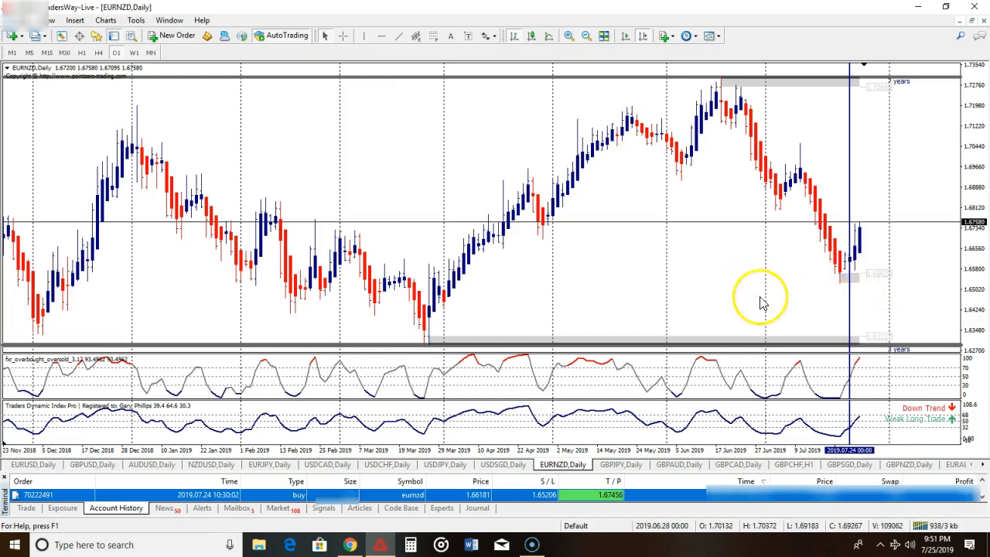
pyautogui.moveTo(266, 344)
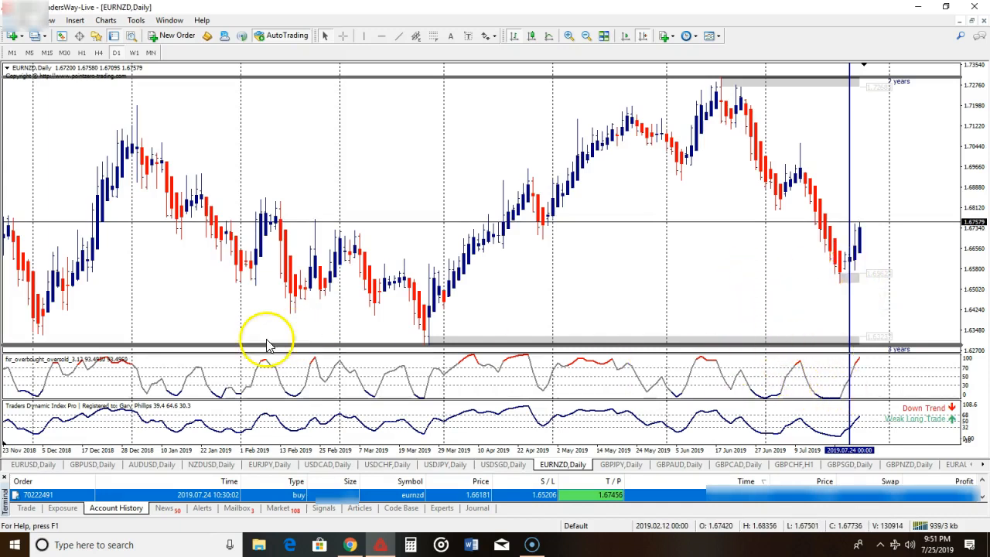
pyautogui.moveTo(860, 390)
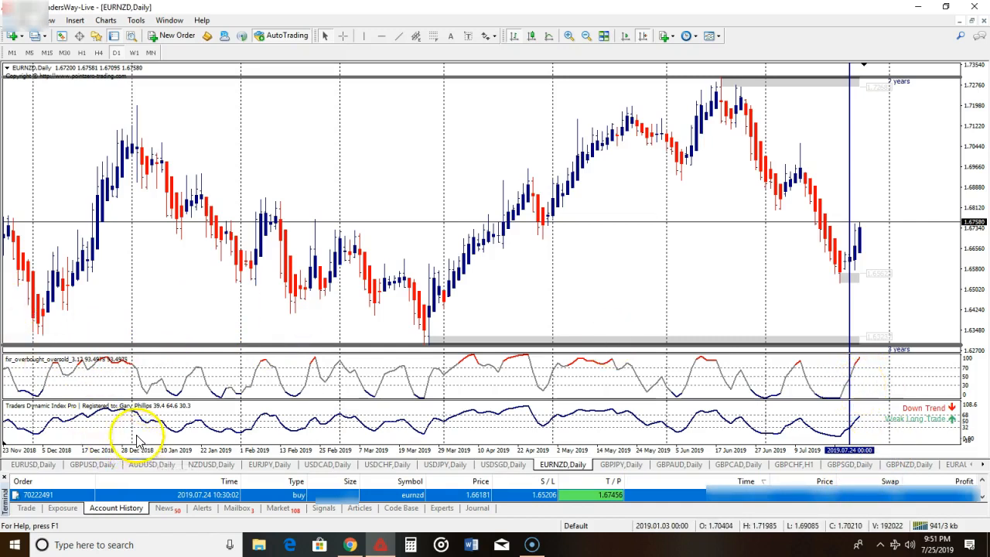
pyautogui.moveTo(757, 402)
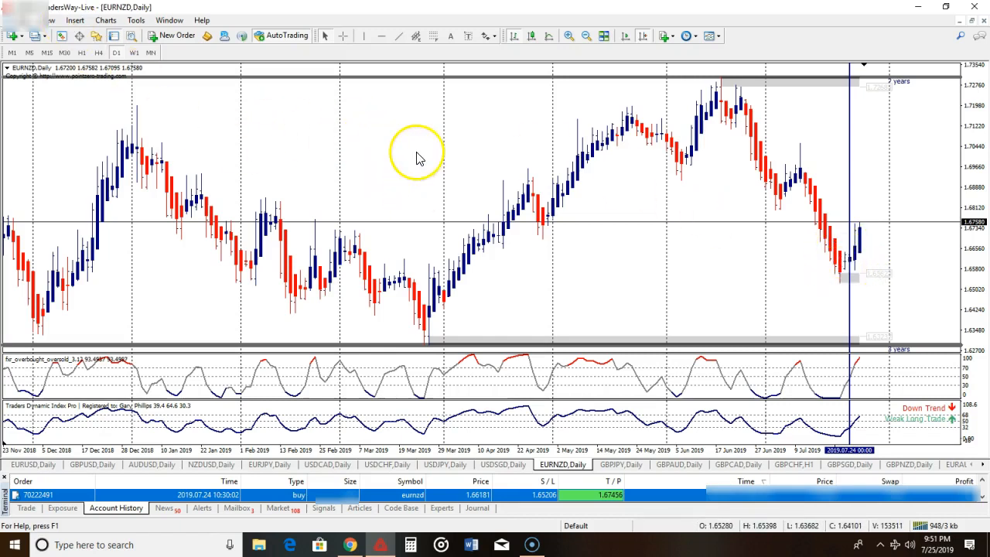
pyautogui.moveTo(826, 297)
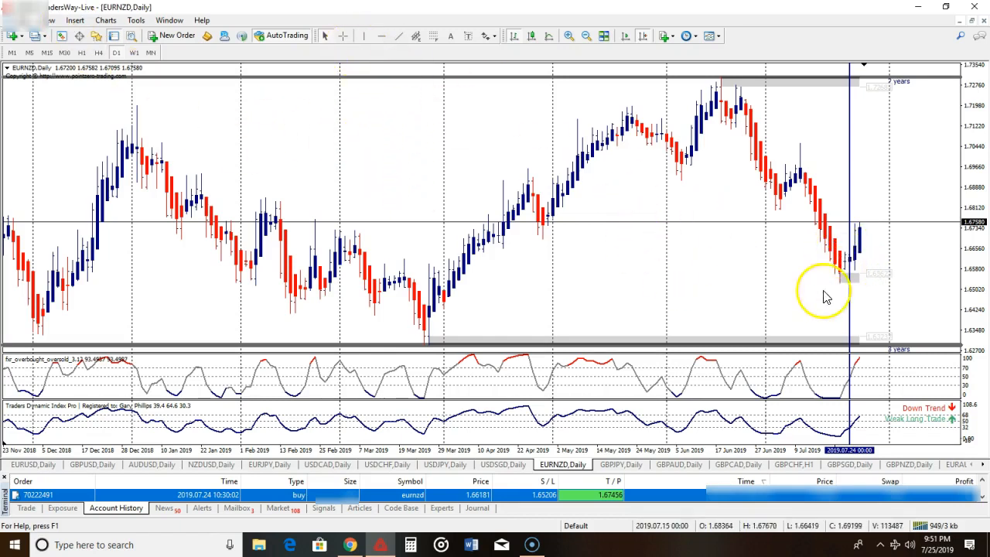
pyautogui.moveTo(410, 96)
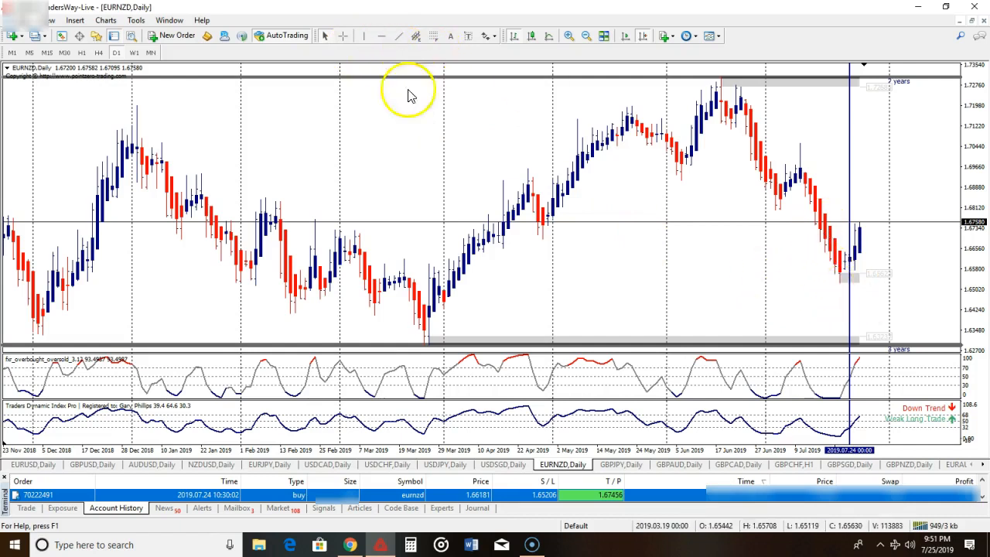
pyautogui.moveTo(354, 48)
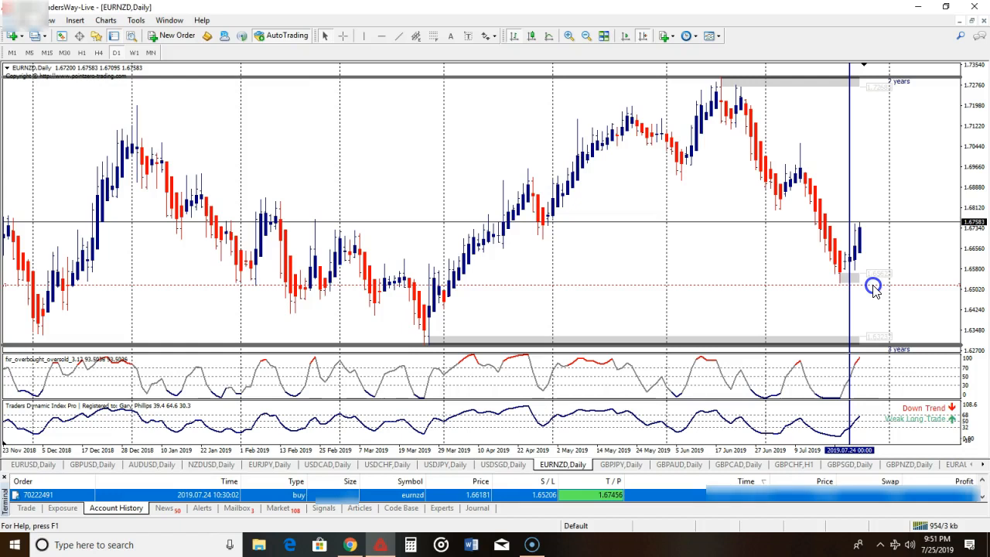
pyautogui.moveTo(843, 278)
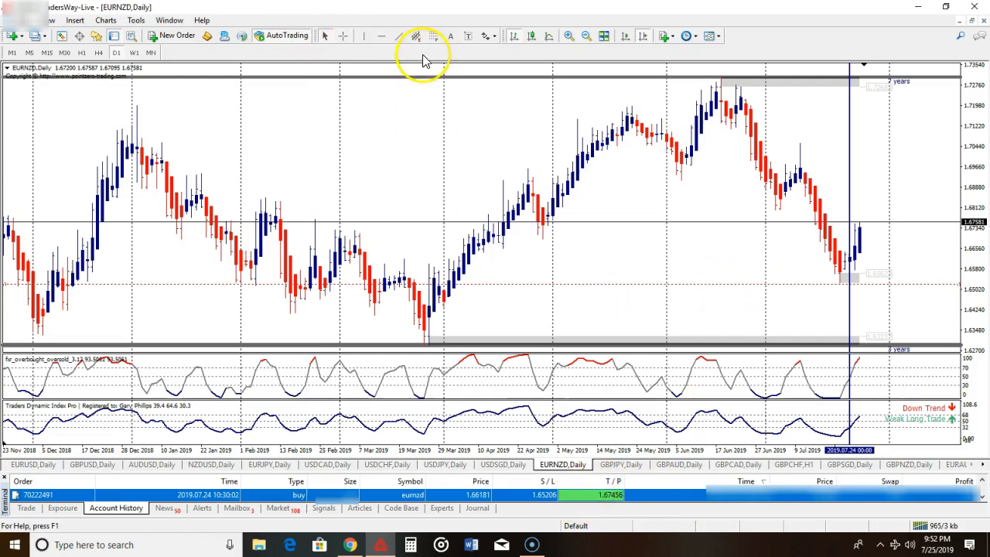
pyautogui.moveTo(853, 260)
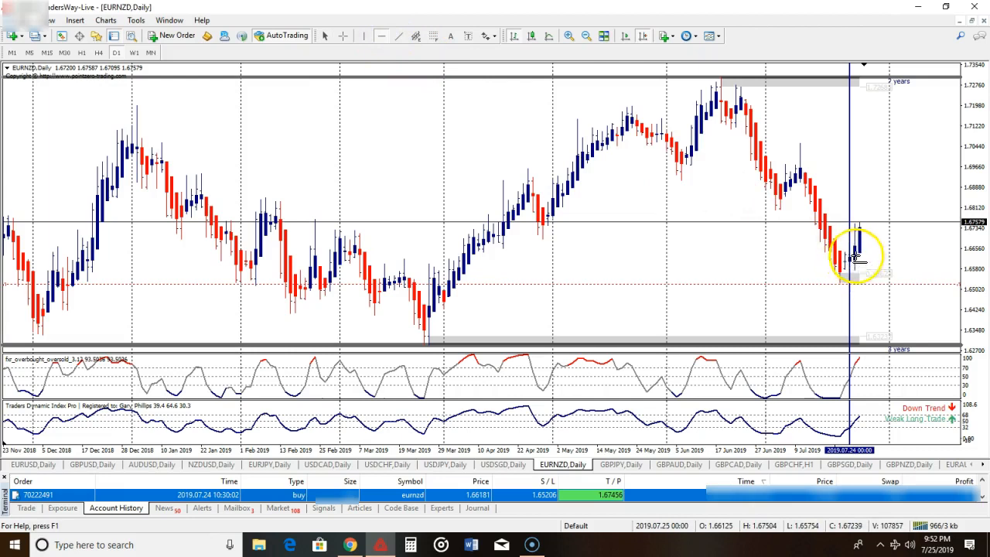
pyautogui.moveTo(853, 257)
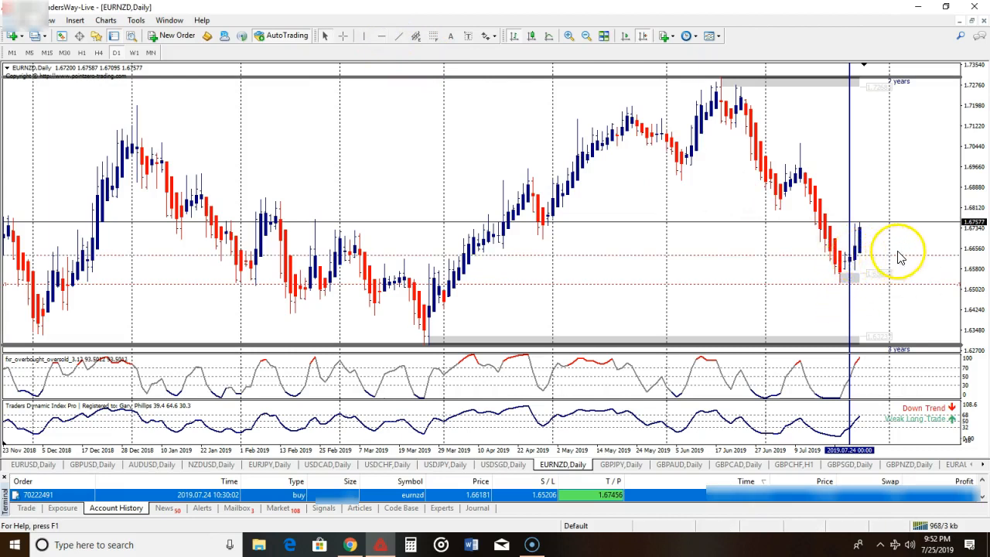
pyautogui.moveTo(677, 343)
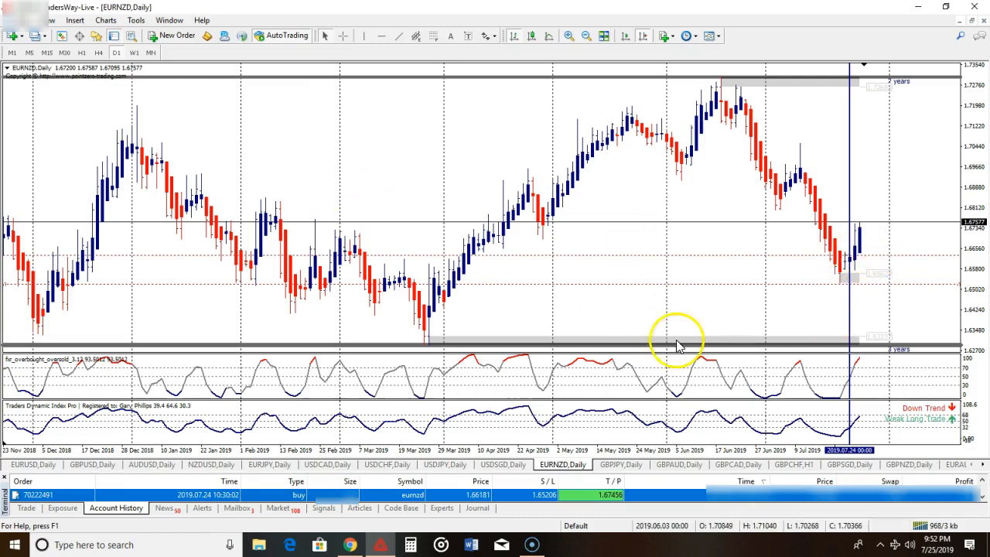
pyautogui.moveTo(894, 256)
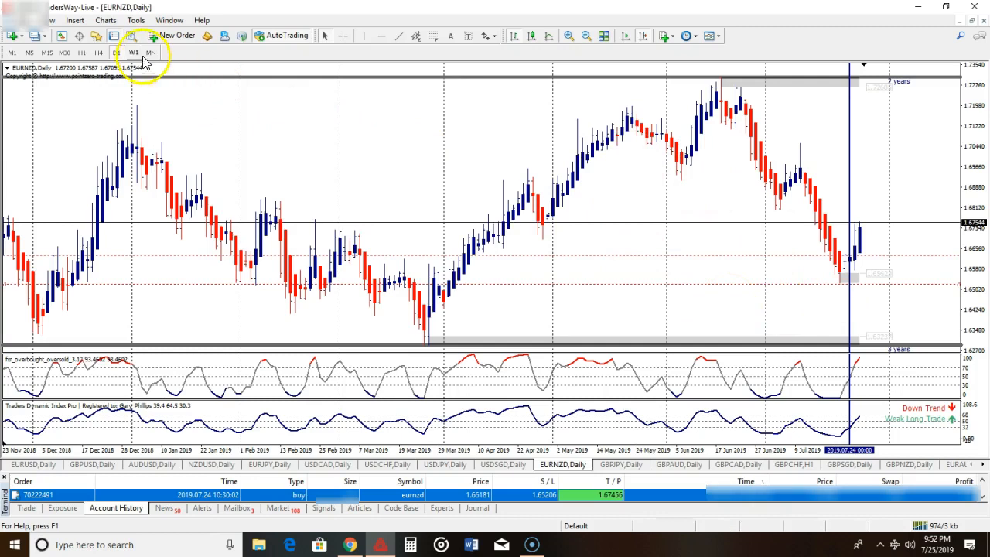
# Switch the EURNZD chart to the four-hour timeframe
pyautogui.click(99, 52)
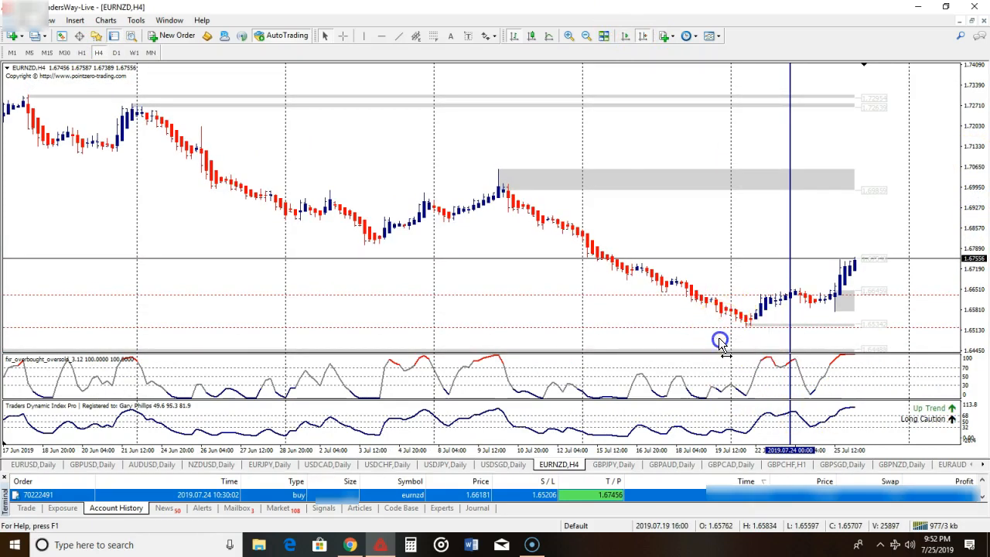
pyautogui.moveTo(717, 332)
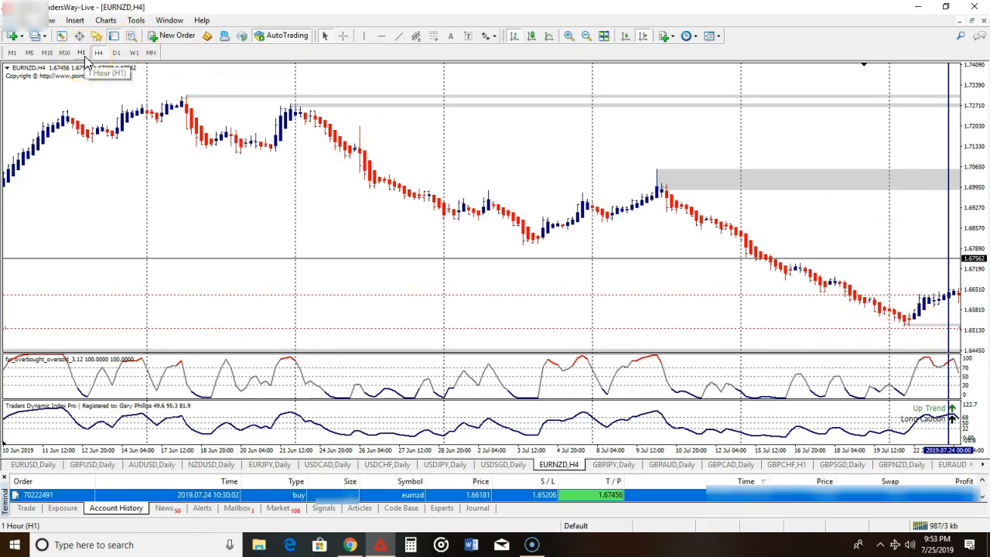
# Switch the EURNZD chart to H1 and draw a trendline up from the recent swing low
pyautogui.click(81, 52)
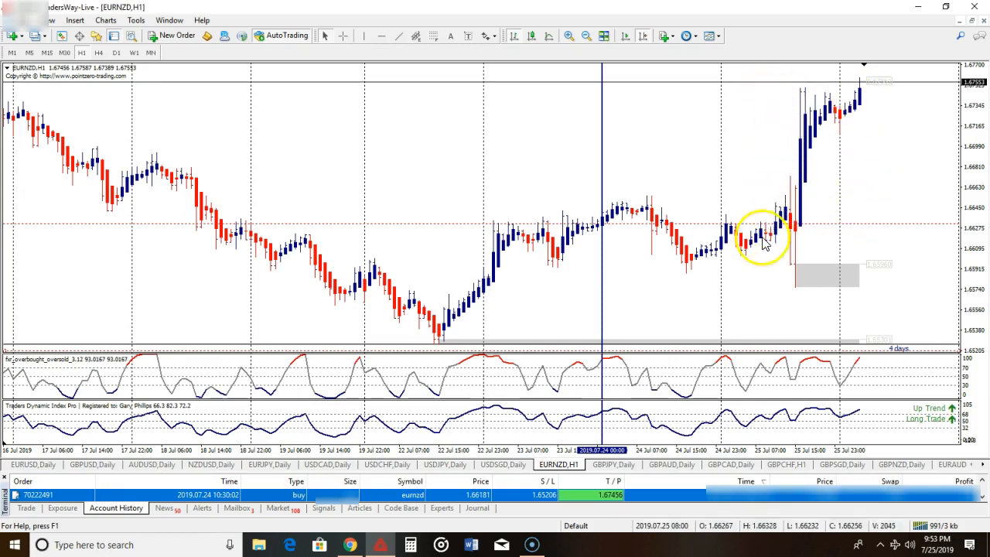
pyautogui.moveTo(781, 183)
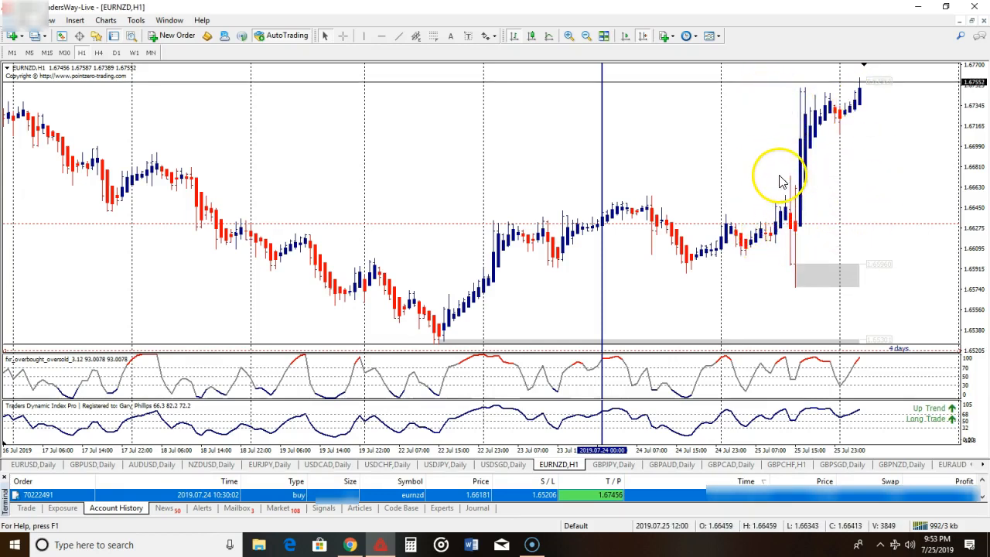
pyautogui.moveTo(792, 171)
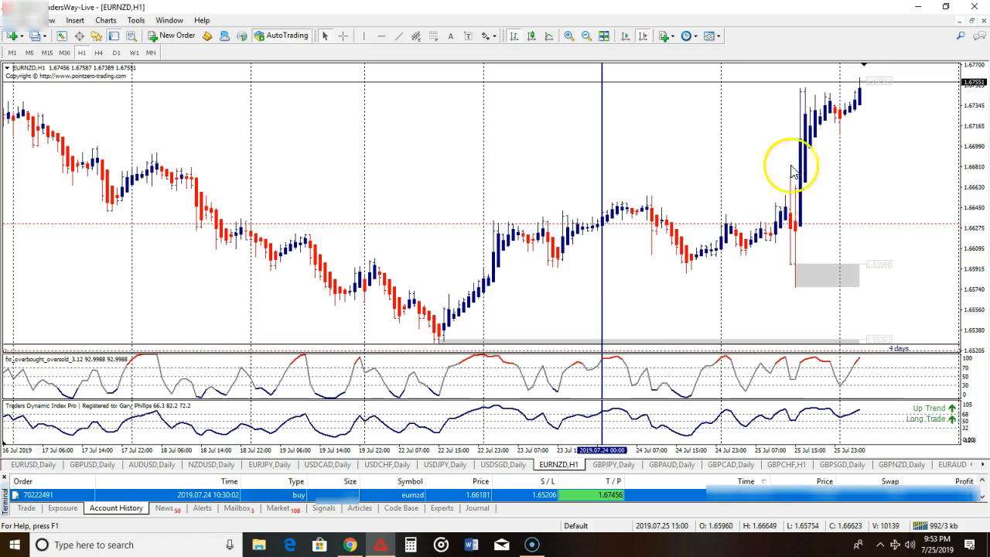
pyautogui.moveTo(745, 19)
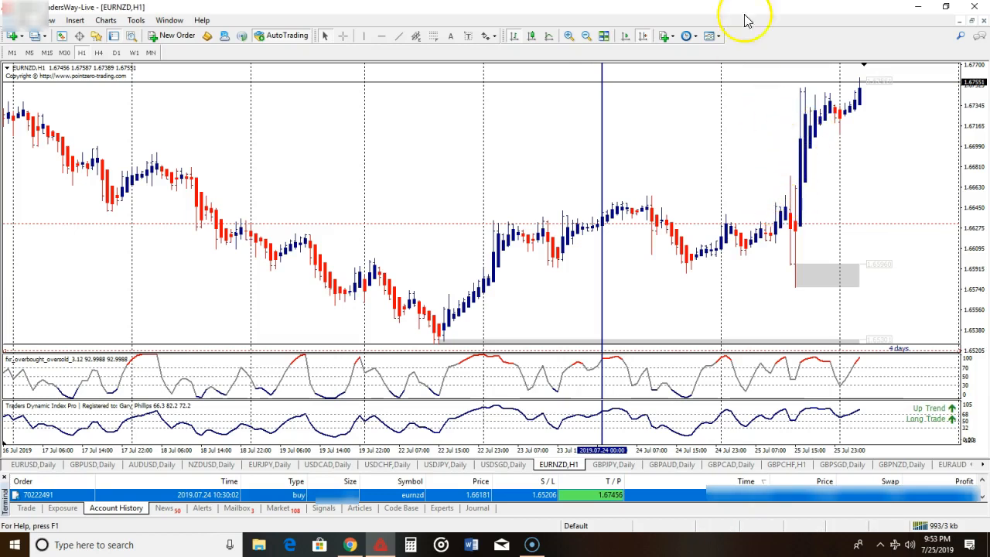
pyautogui.moveTo(851, 77)
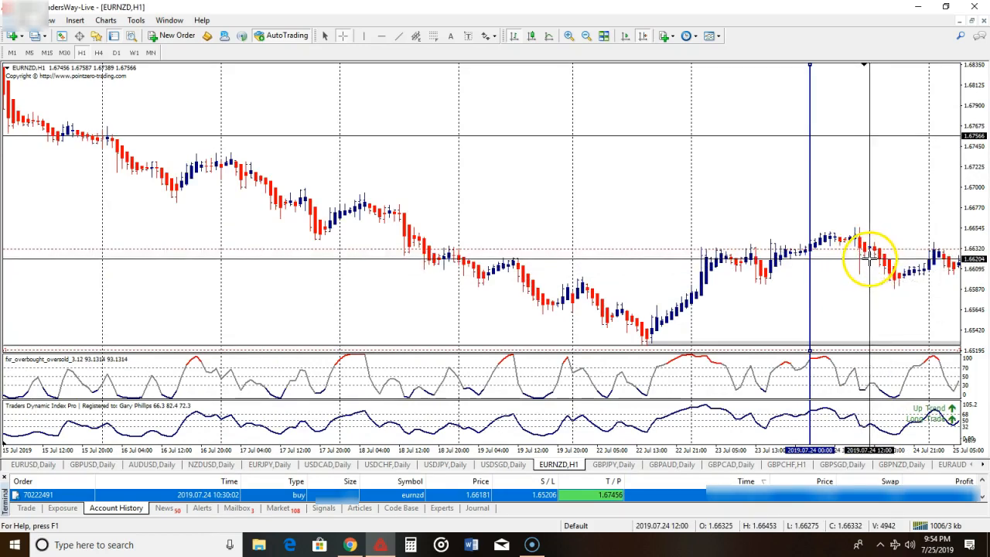
pyautogui.moveTo(897, 290)
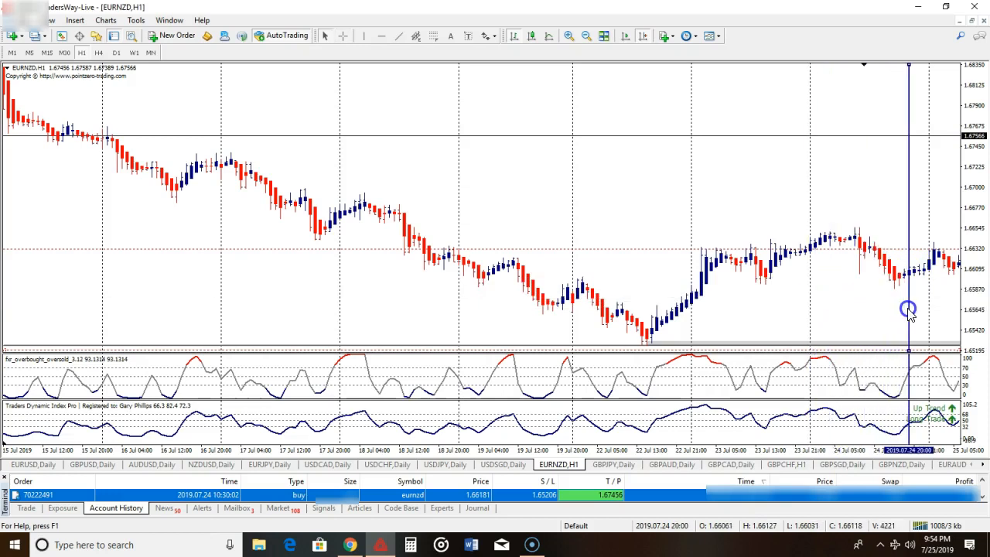
pyautogui.moveTo(843, 316)
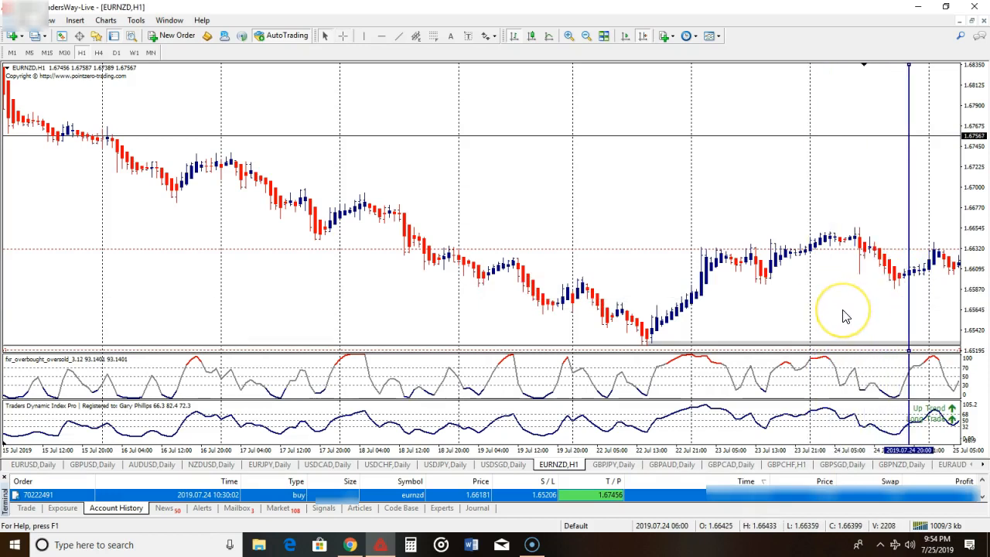
pyautogui.moveTo(884, 251)
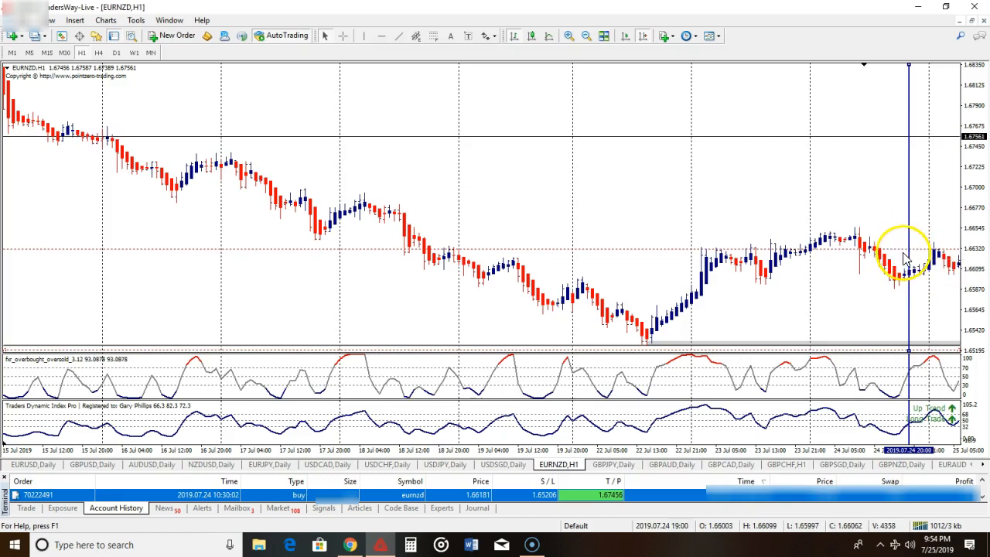
pyautogui.moveTo(911, 260)
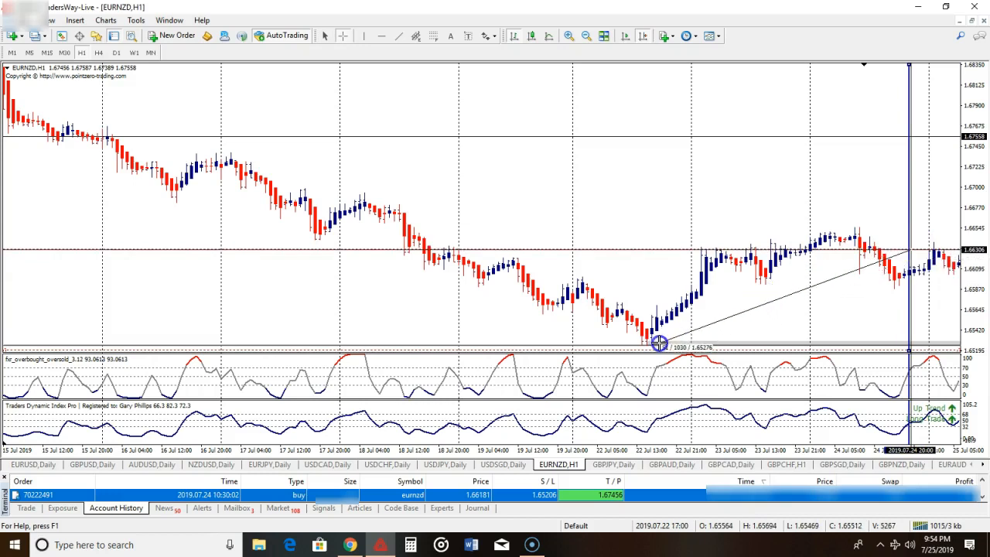
pyautogui.moveTo(657, 344); pyautogui.dragTo(653, 349)
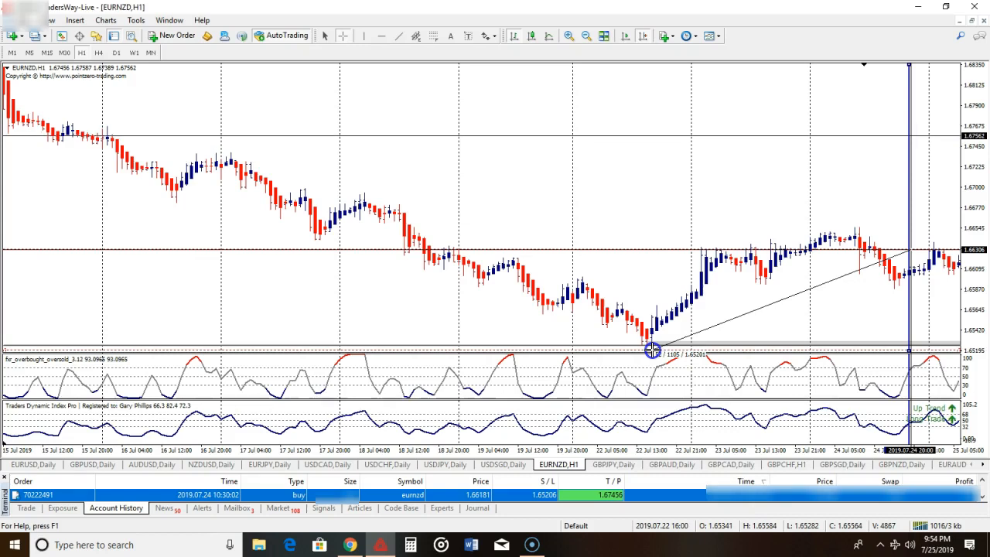
pyautogui.moveTo(652, 349); pyautogui.dragTo(943, 148)
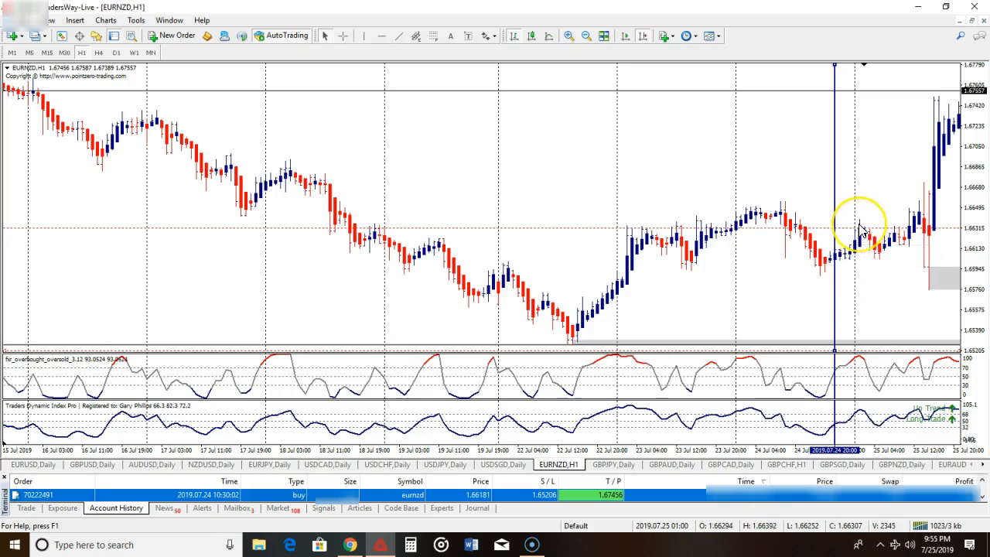
pyautogui.moveTo(863, 277)
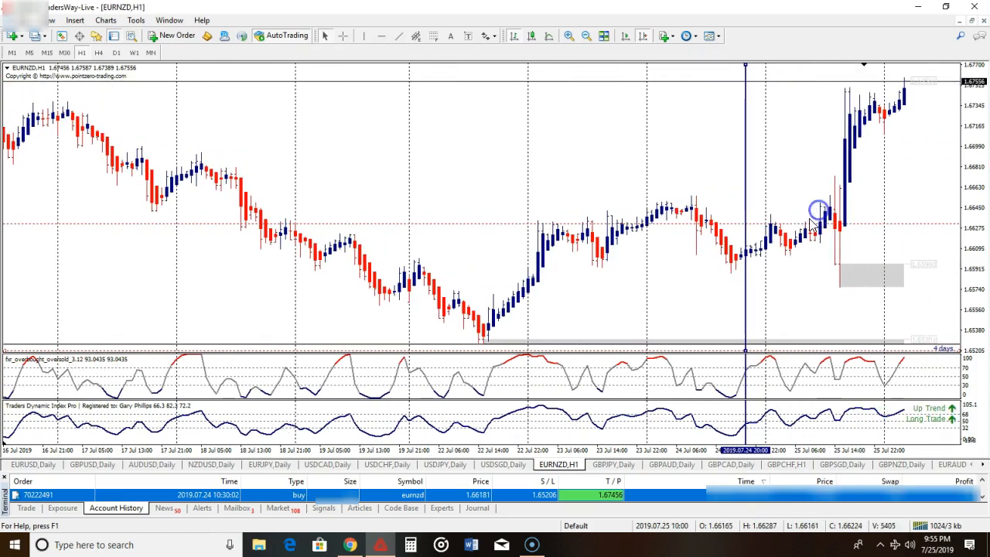
pyautogui.moveTo(286, 189)
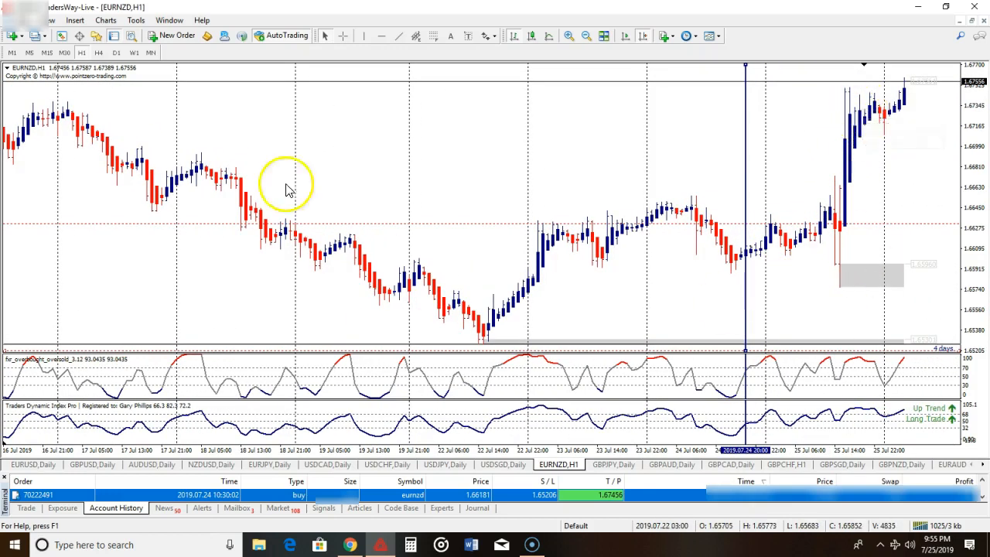
pyautogui.moveTo(580, 116)
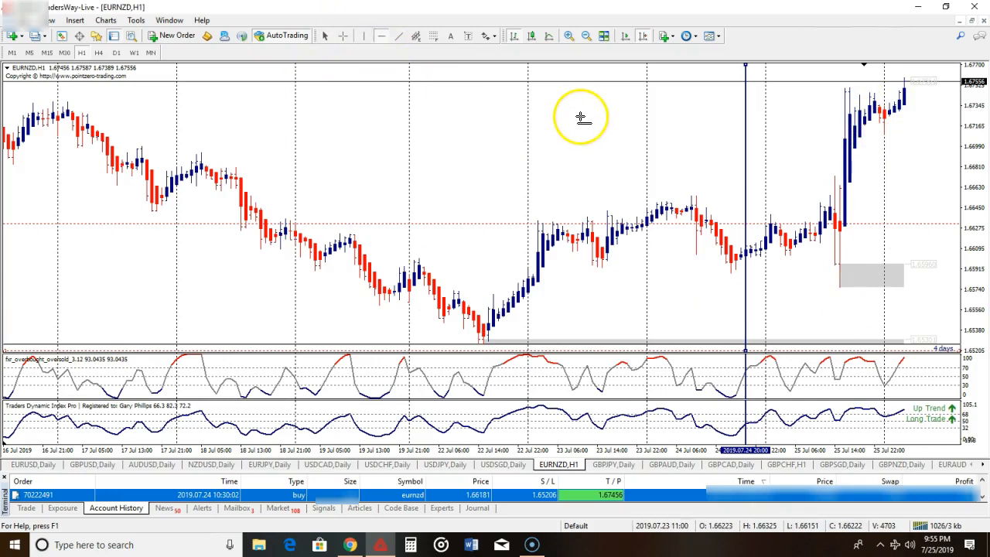
pyautogui.moveTo(631, 353)
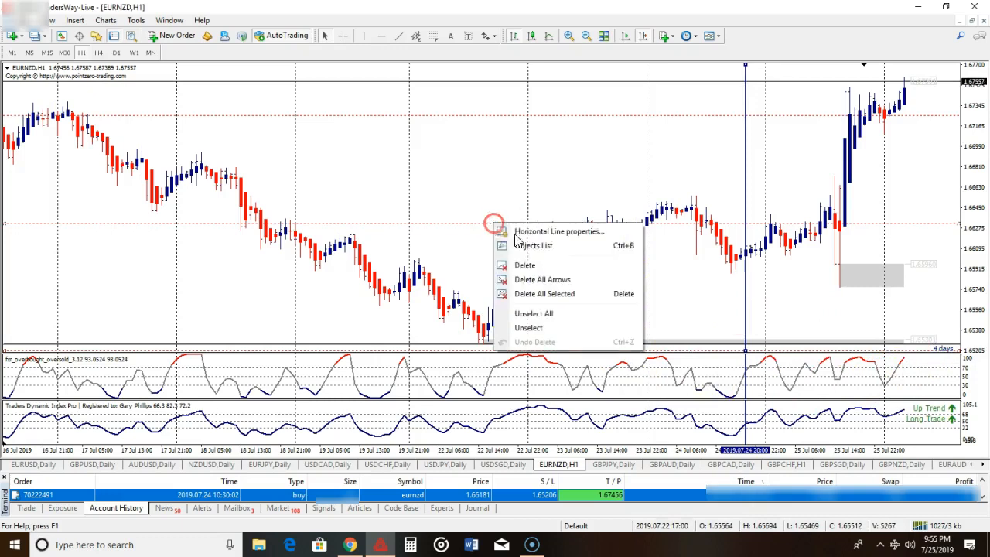
# Set the first horizontal line's price value to the entry 1.66181
pyautogui.click(559, 232)
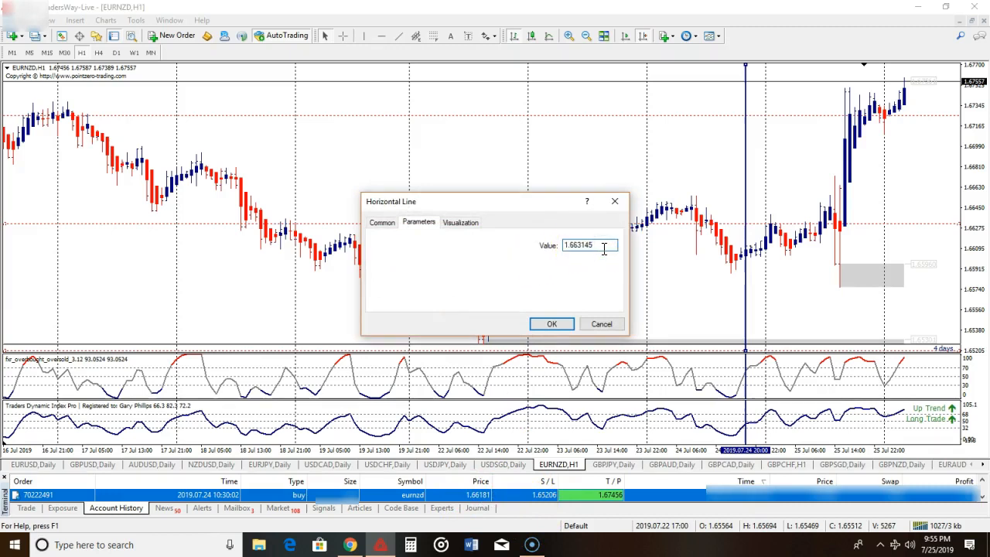
pyautogui.write('1.6')
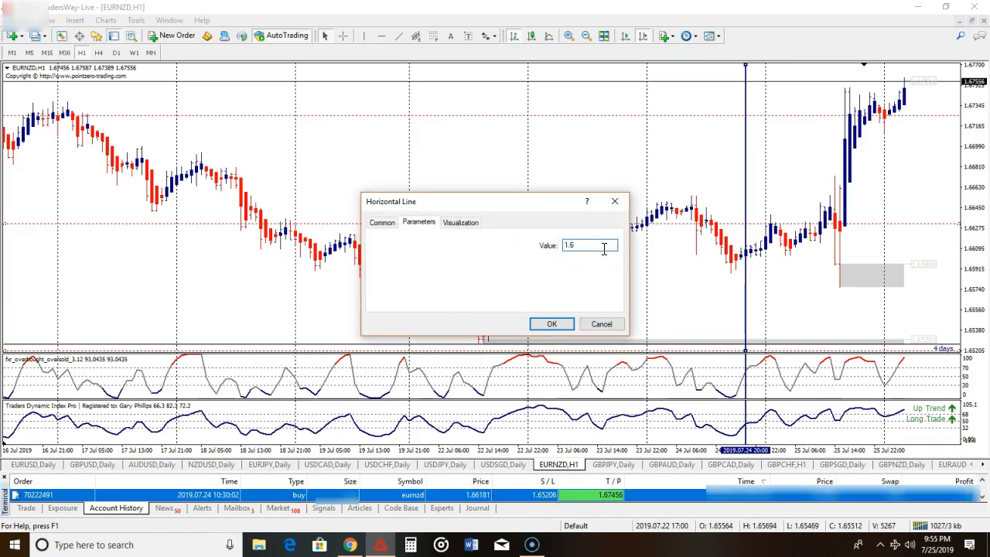
pyautogui.write('1.66181')
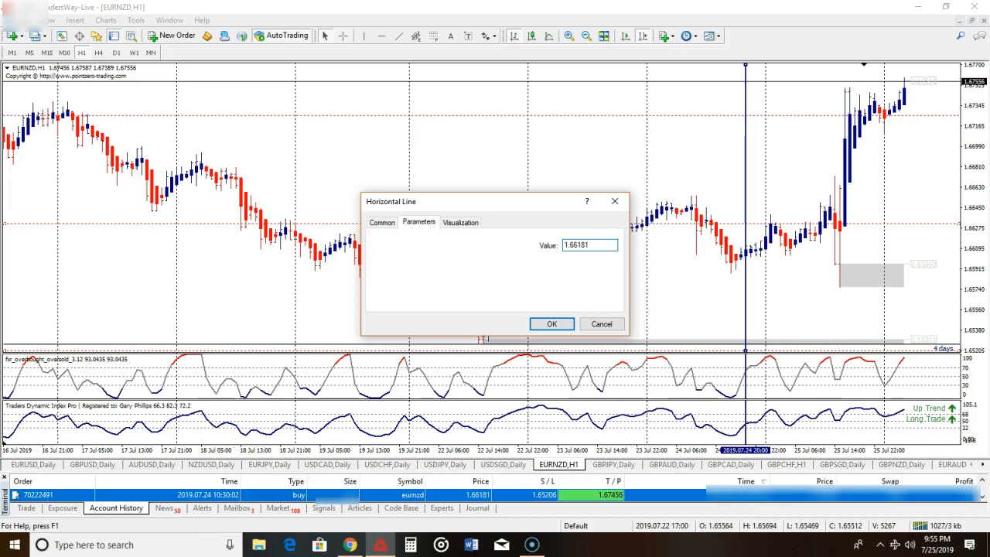
pyautogui.click(551, 324)
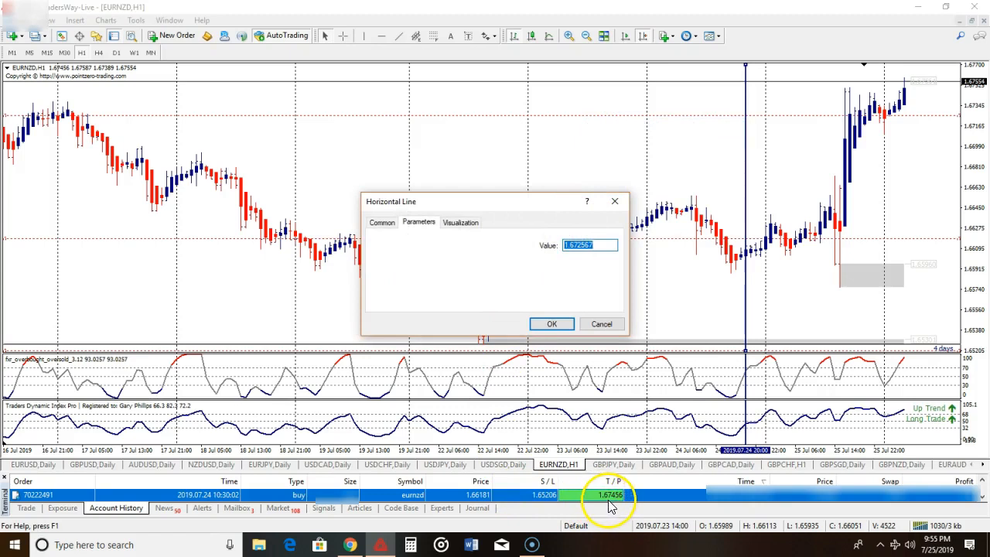
# Set the second horizontal line's price value to the take-profit 1.67456
pyautogui.click(589, 245)
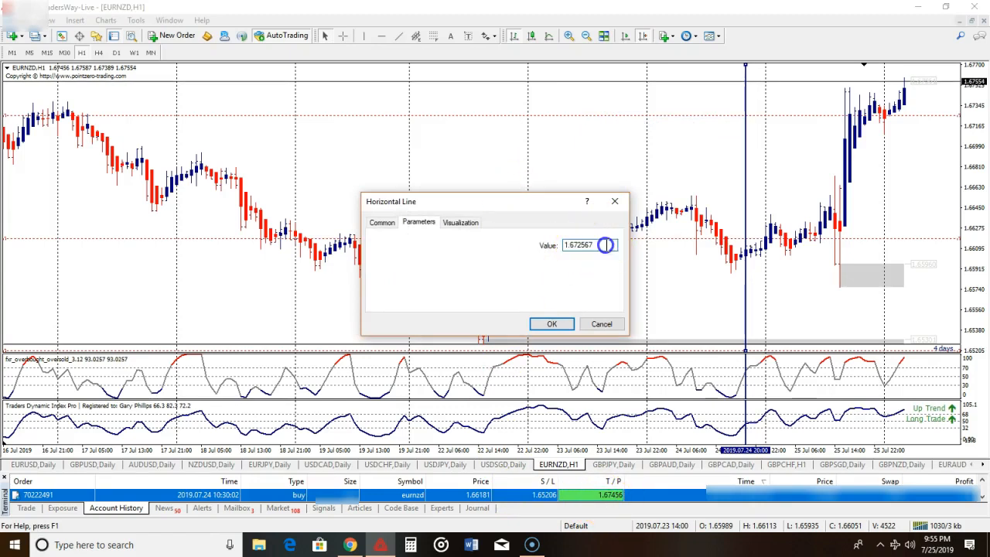
pyautogui.press('Backspace')
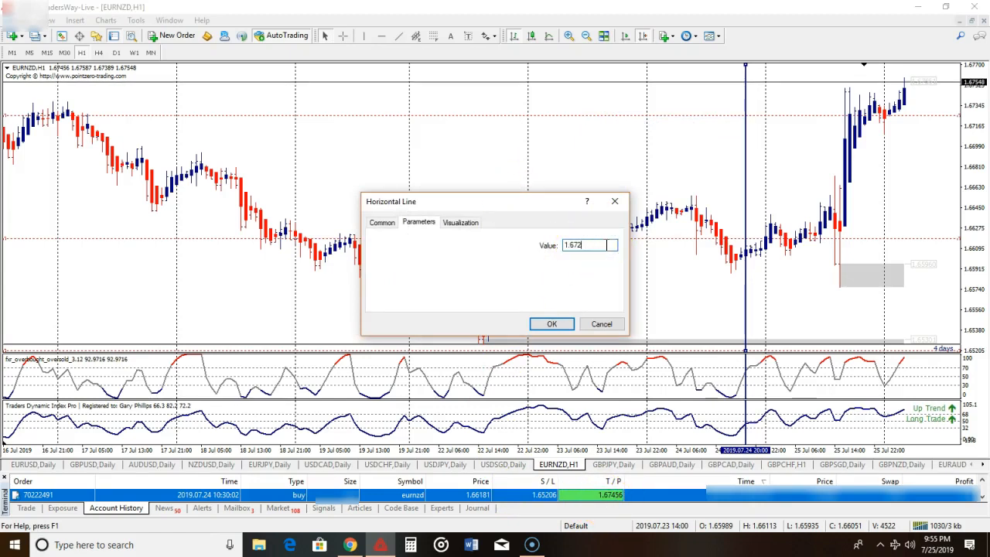
pyautogui.write('1.67456')
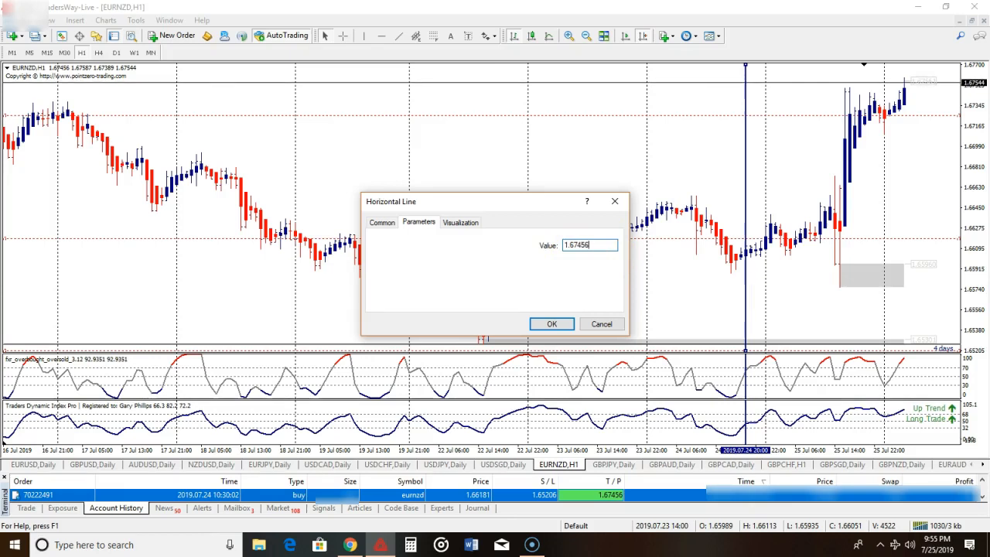
pyautogui.click(551, 323)
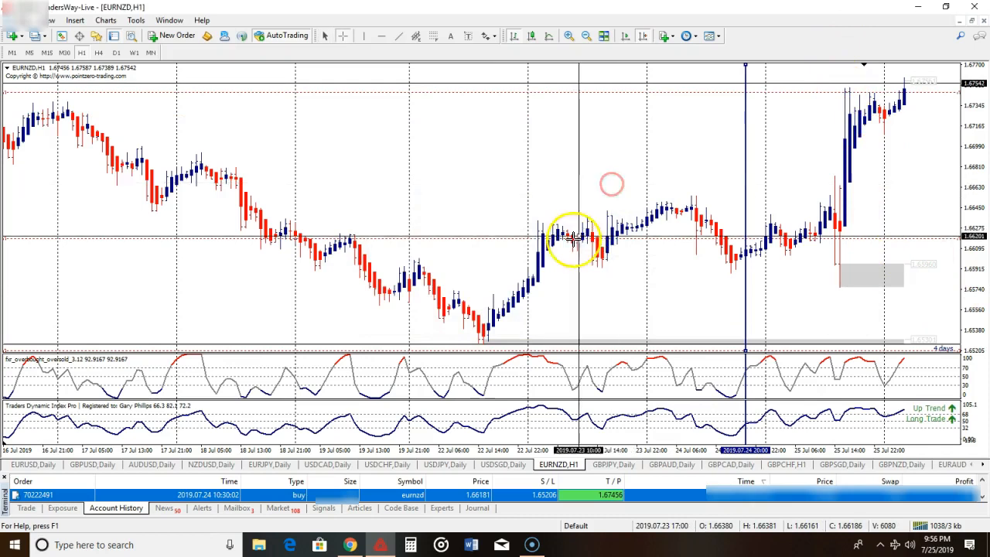
# Measure the move from the entry candle up to the take-profit level on the chart
pyautogui.moveTo(573, 235); pyautogui.dragTo(673, 114)
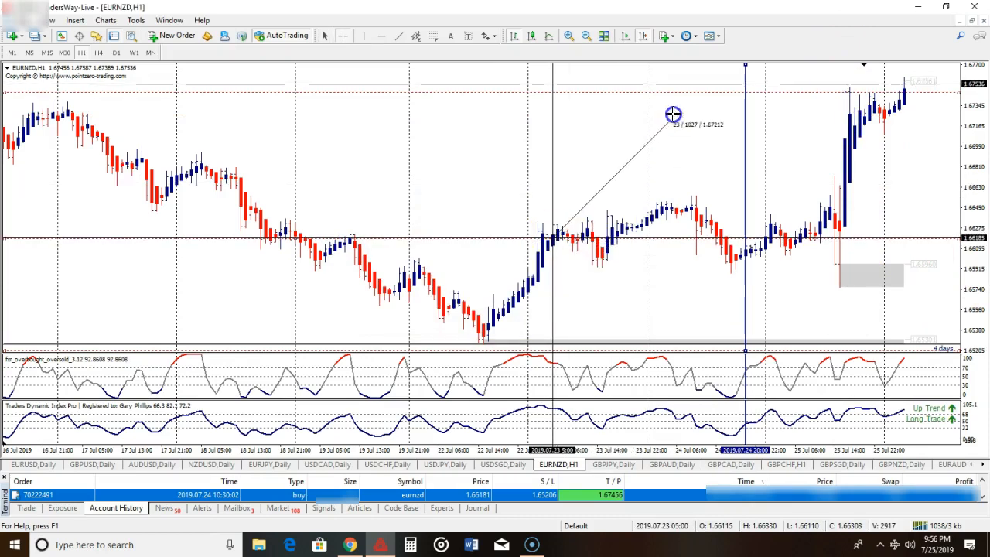
pyautogui.moveTo(673, 115); pyautogui.dragTo(689, 95)
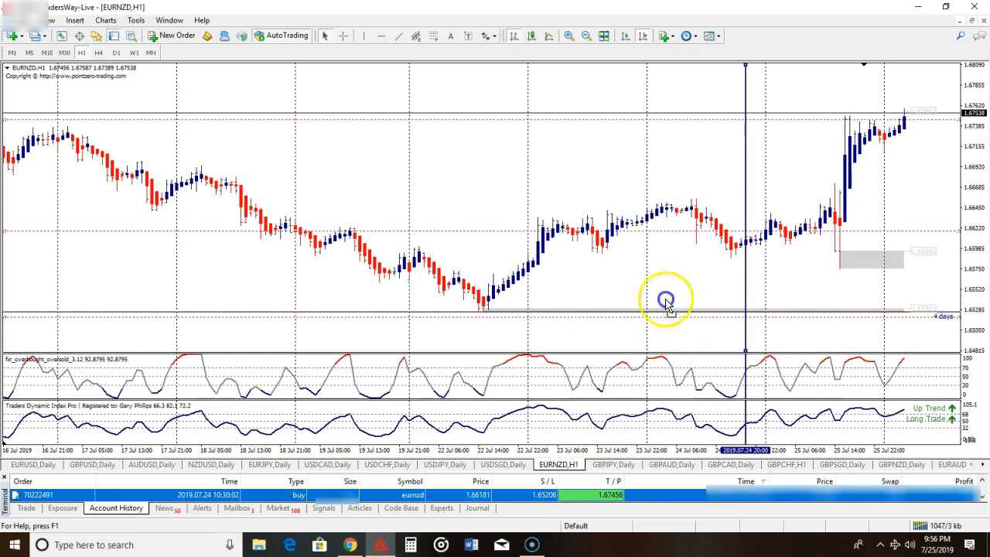
pyautogui.moveTo(575, 443)
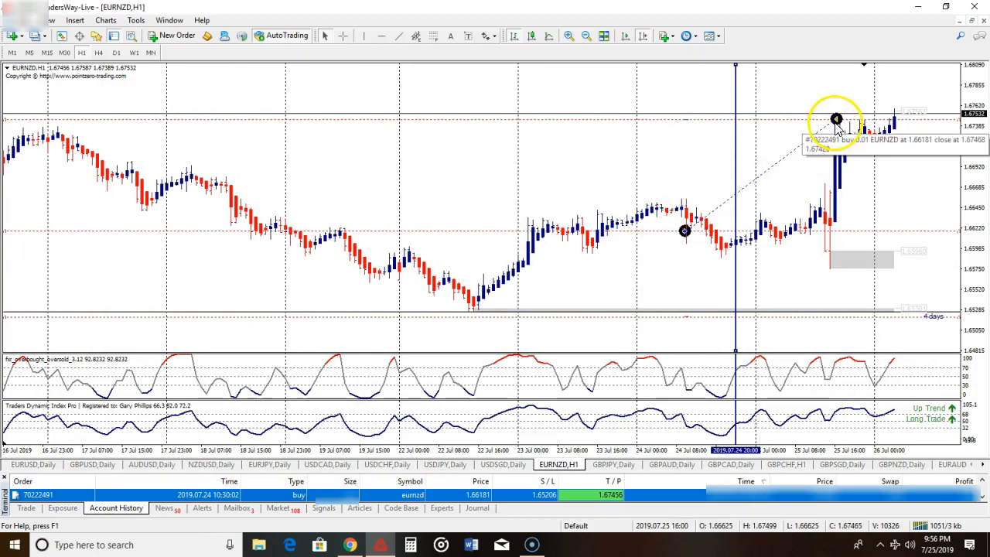
pyautogui.moveTo(640, 320)
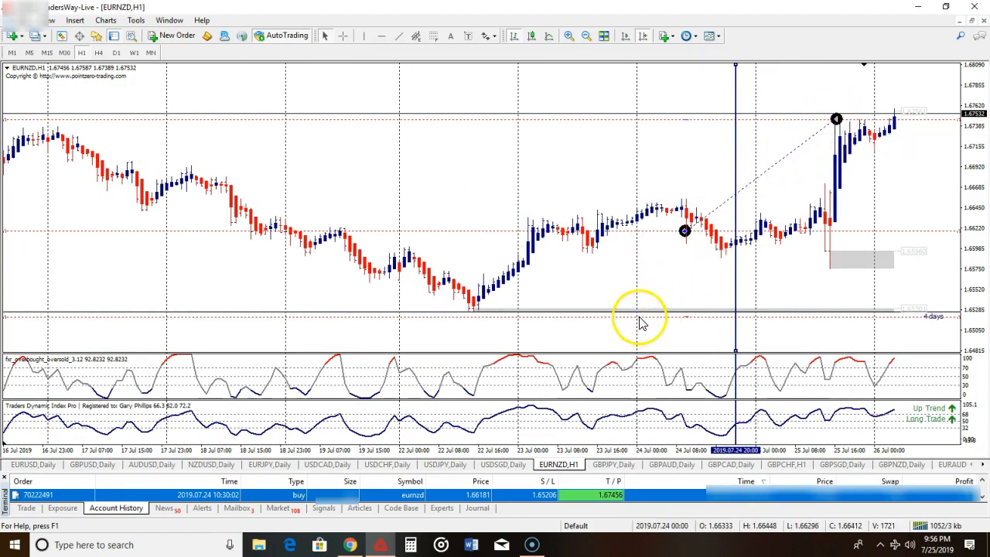
pyautogui.moveTo(688, 320)
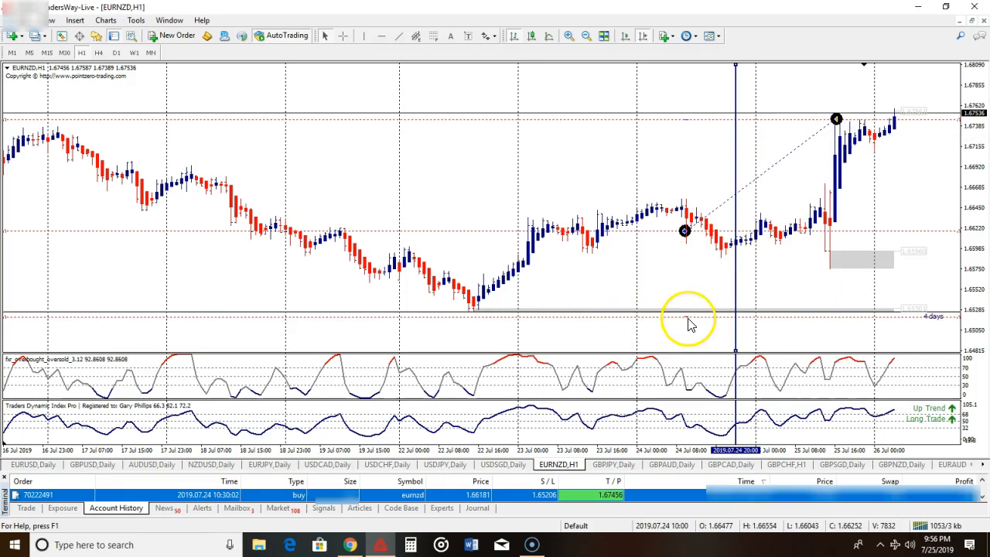
# Delete the extra horizontal line near the bottom of the chart
pyautogui.rightClick(688, 321)
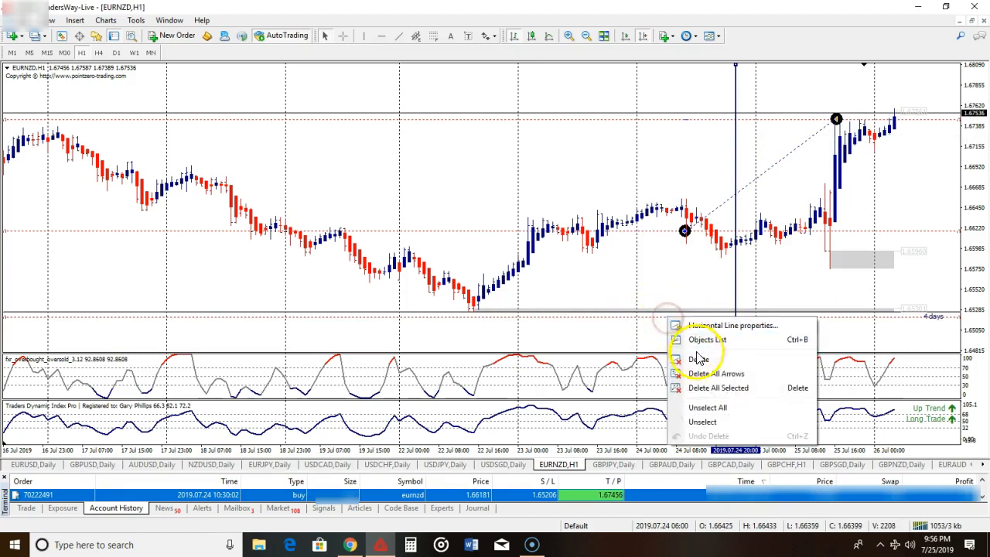
pyautogui.click(699, 359)
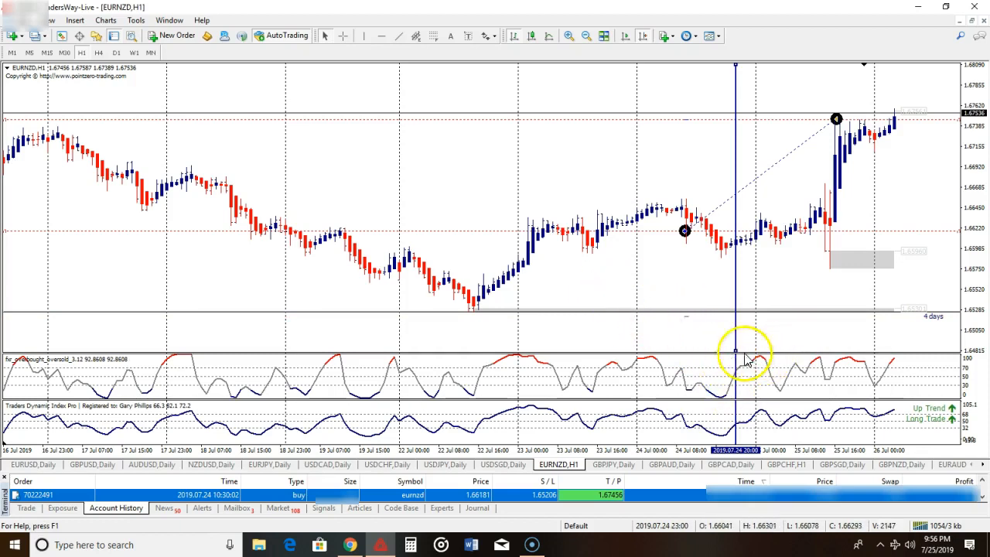
pyautogui.moveTo(668, 312)
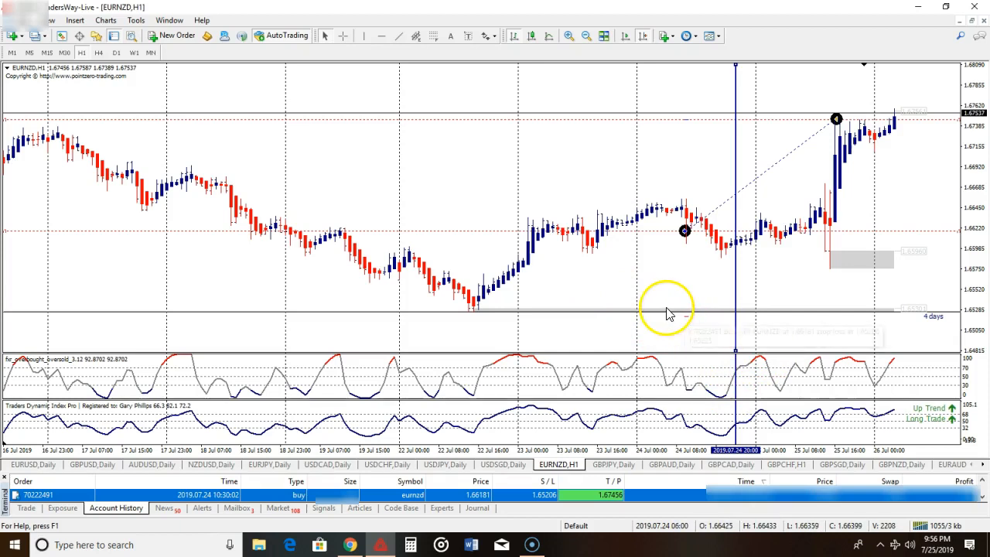
pyautogui.moveTo(713, 302)
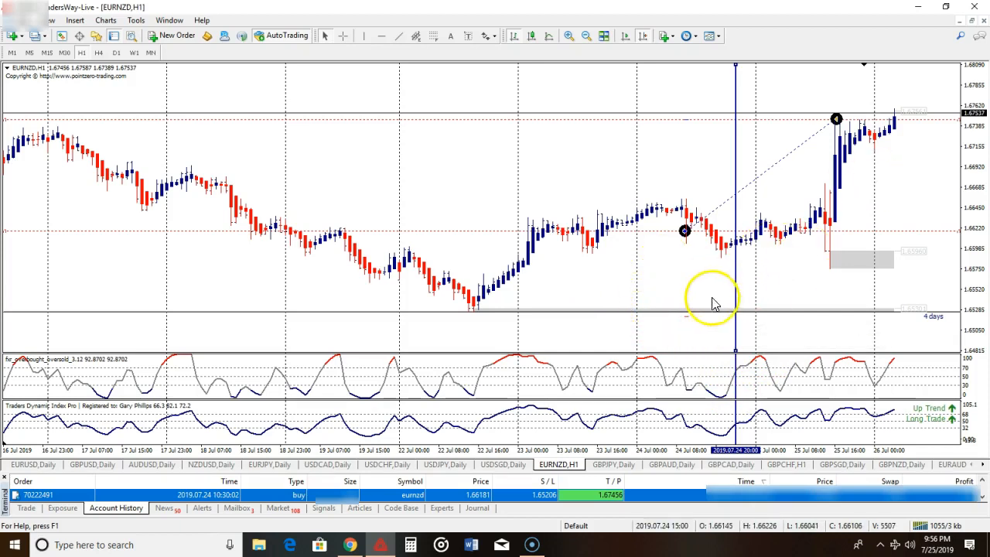
pyautogui.moveTo(705, 279)
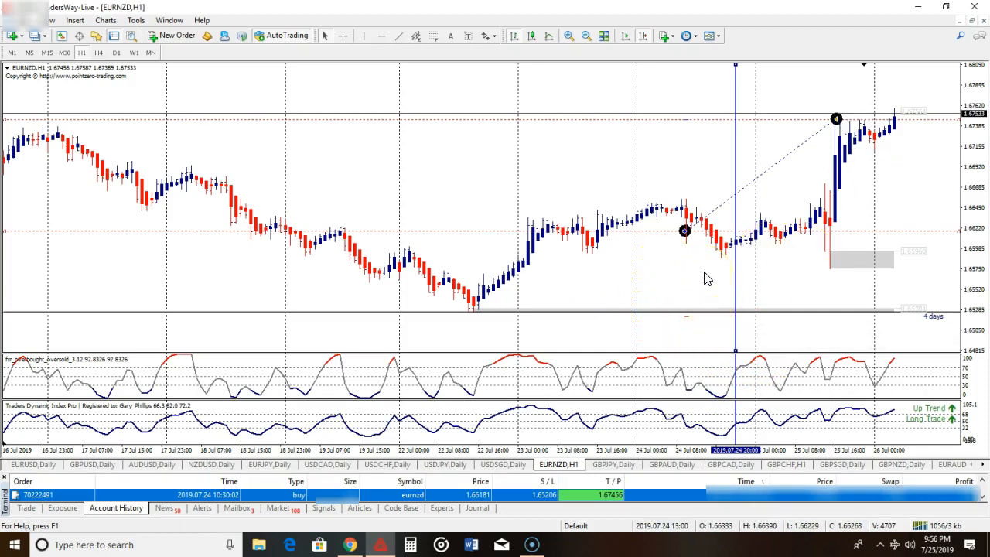